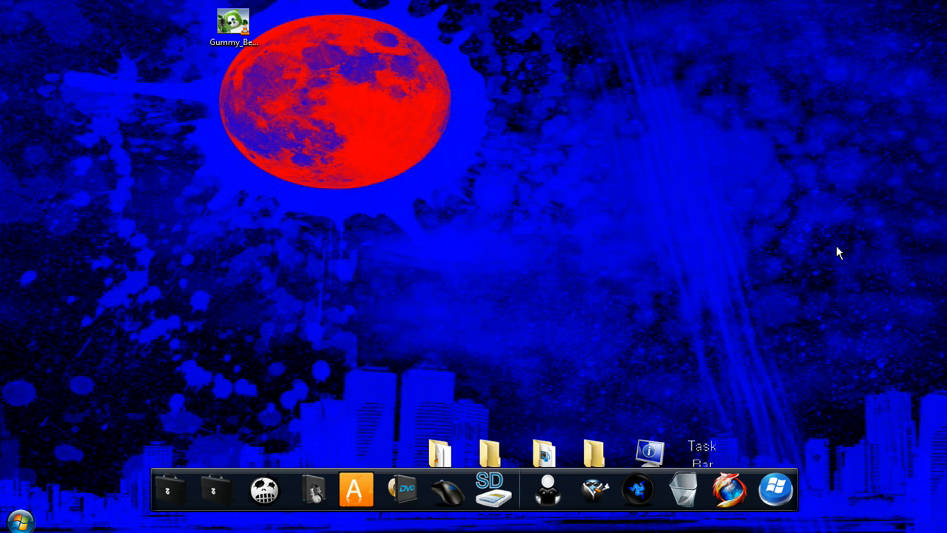
{"action": "mouse_move", "coordinate": [731, 485]}
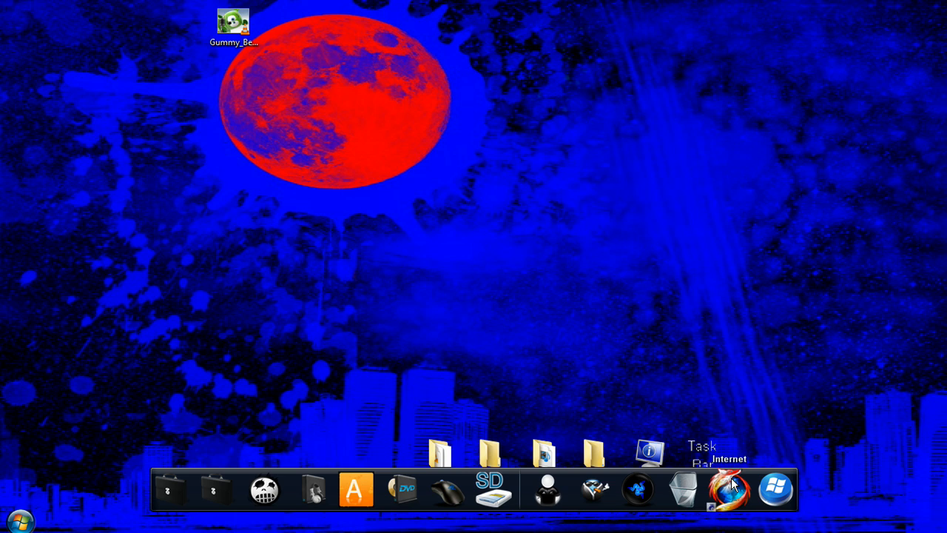
{"action": "mouse_move", "coordinate": [716, 491]}
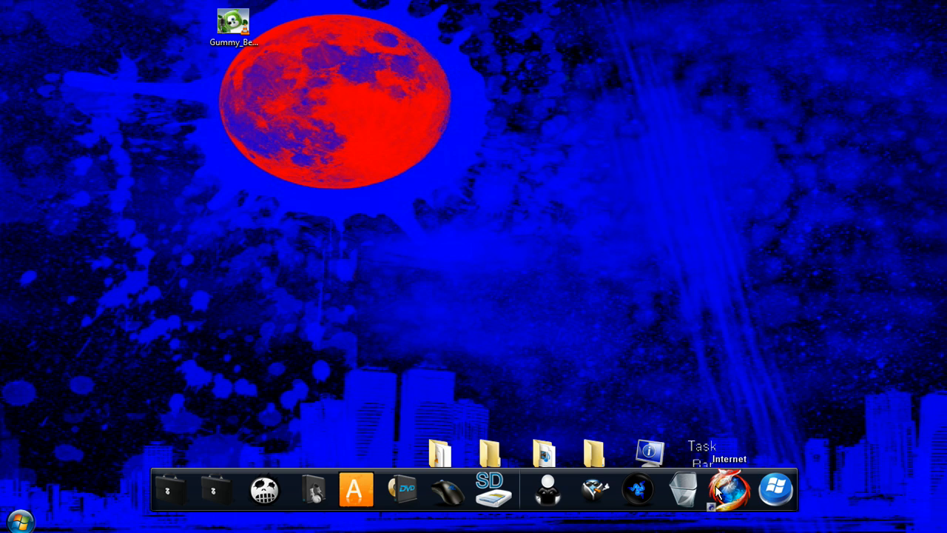
{"action": "mouse_move", "coordinate": [530, 344]}
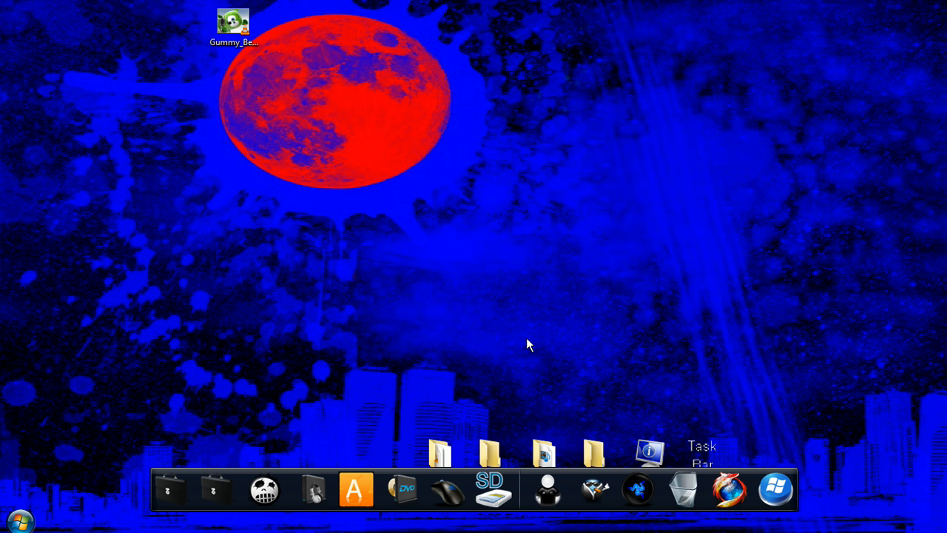
Launch Firefox and bring up the saved bookmarks list.
{"action": "left_click", "coordinate": [722, 488]}
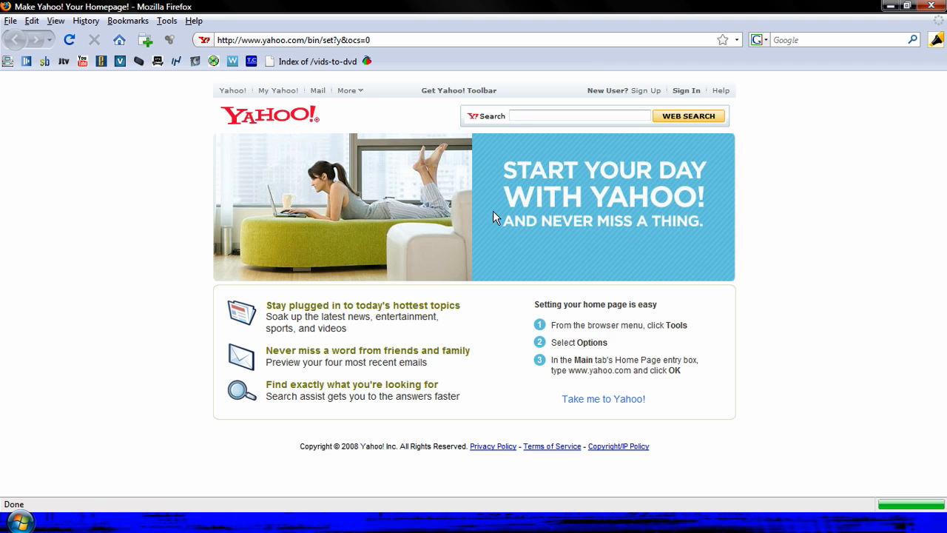
{"action": "mouse_move", "coordinate": [128, 21]}
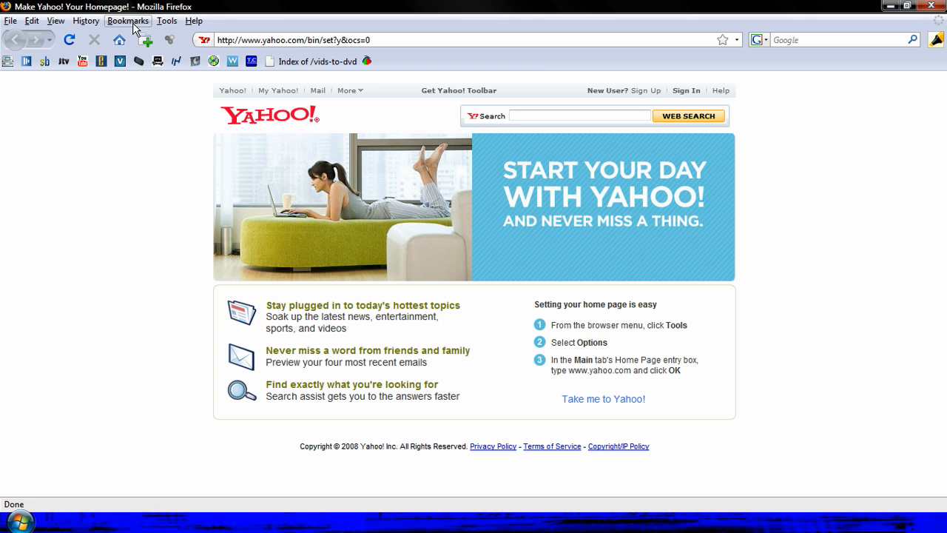
{"action": "left_click", "coordinate": [127, 20]}
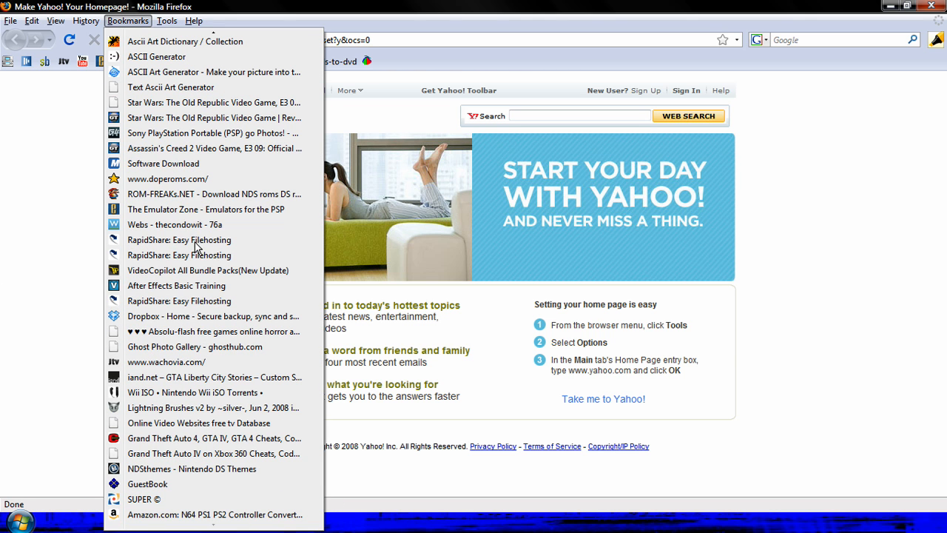
{"action": "mouse_move", "coordinate": [177, 392]}
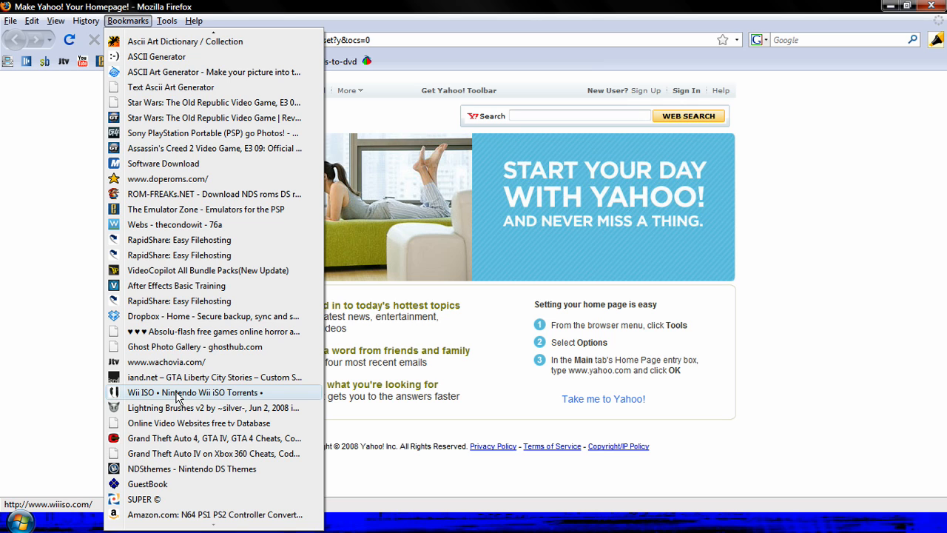
{"action": "mouse_move", "coordinate": [145, 498]}
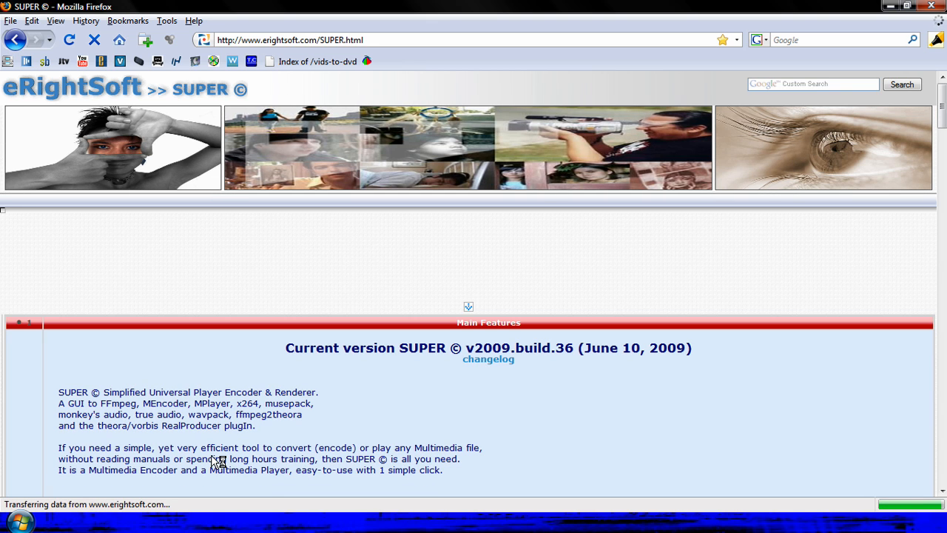
{"action": "mouse_move", "coordinate": [236, 412]}
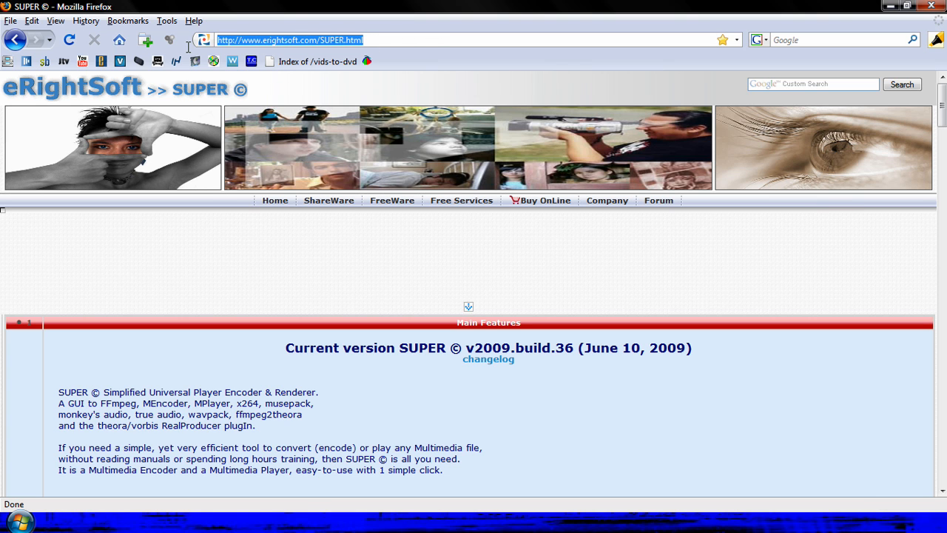
Browse the SUPER © feature overview and follow the Start Downloading SUPER © link.
{"action": "scroll", "scroll_direction": "down", "scroll_amount": 3}
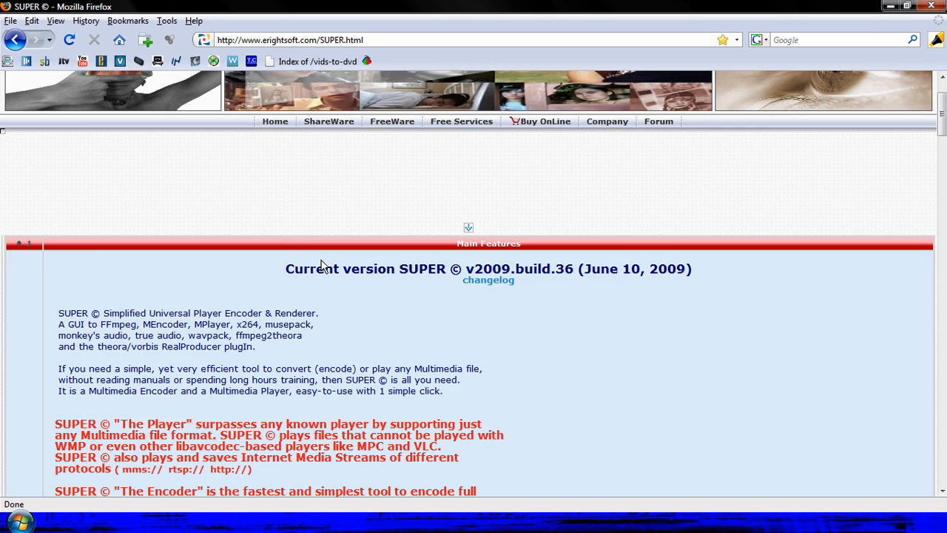
{"action": "scroll", "scroll_direction": "down", "scroll_amount": 3}
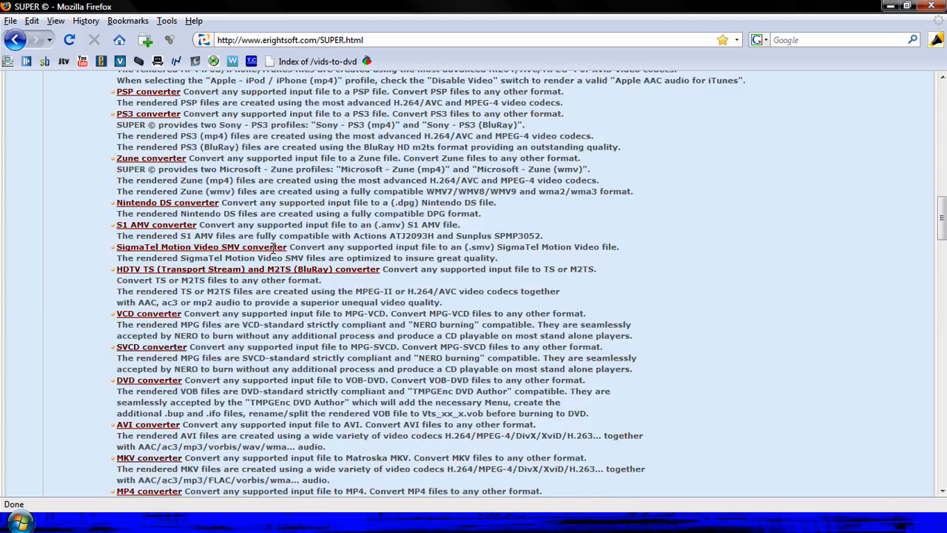
{"action": "scroll", "scroll_direction": "up", "scroll_amount": 3}
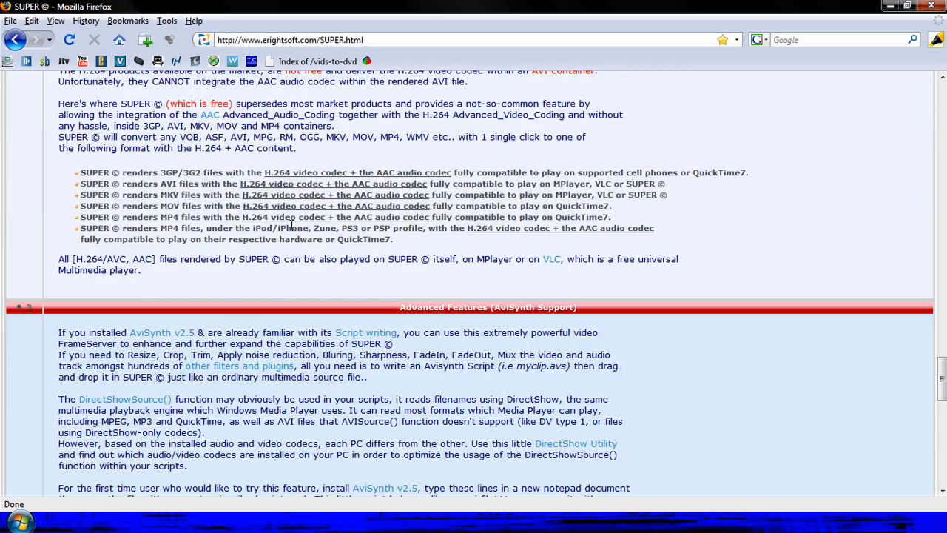
{"action": "scroll", "scroll_direction": "down", "scroll_amount": 3}
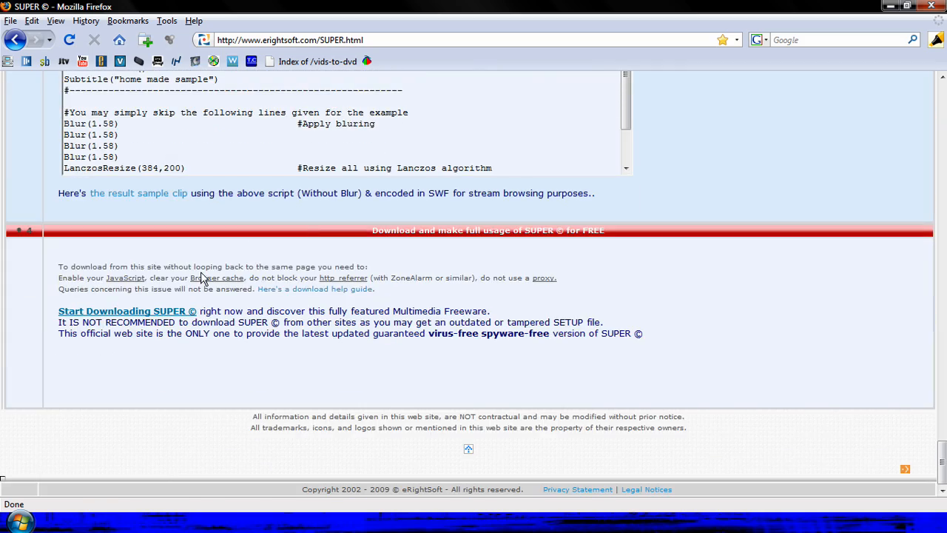
{"action": "mouse_move", "coordinate": [163, 321]}
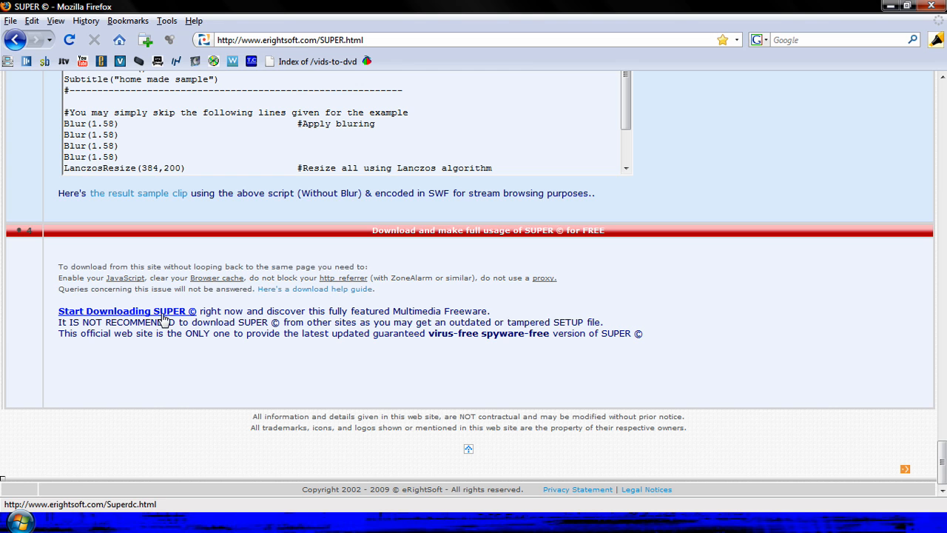
{"action": "left_click", "coordinate": [128, 311]}
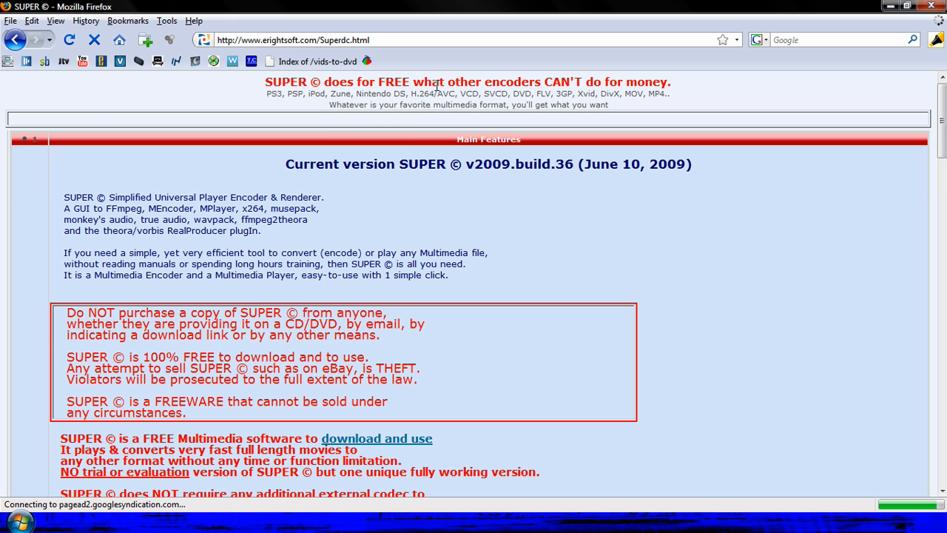
Follow the download-and-use link to reach the SUPER © setup page.
{"action": "scroll", "scroll_direction": "down", "scroll_amount": 3}
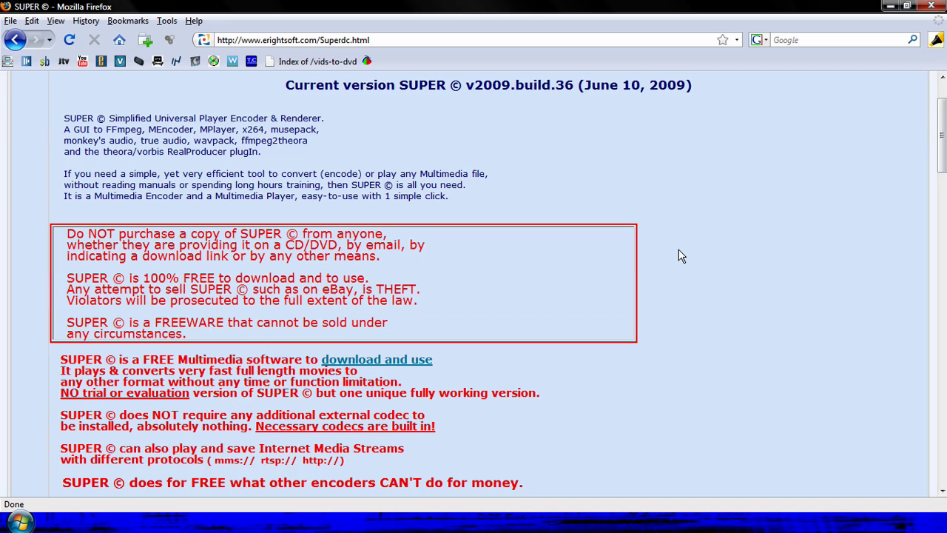
{"action": "scroll", "scroll_direction": "down", "scroll_amount": 3}
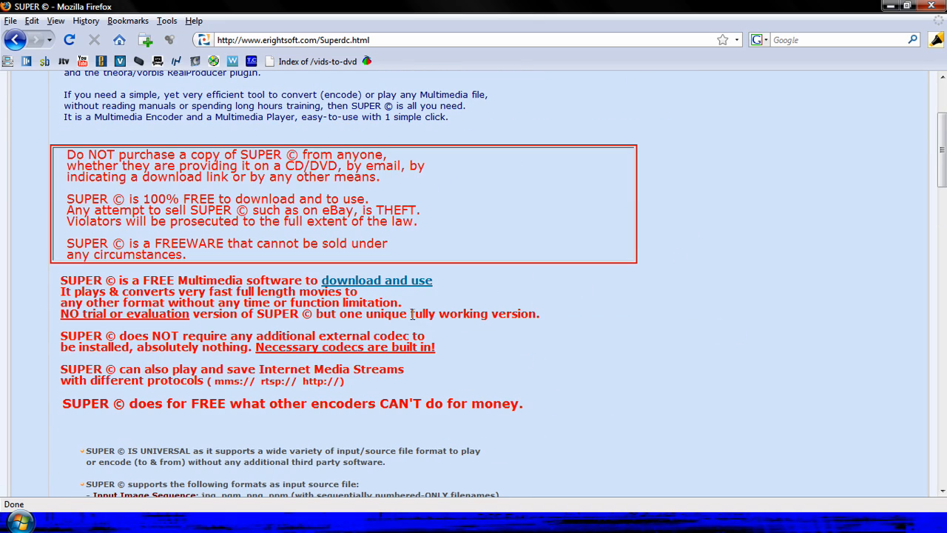
{"action": "left_click", "coordinate": [376, 280]}
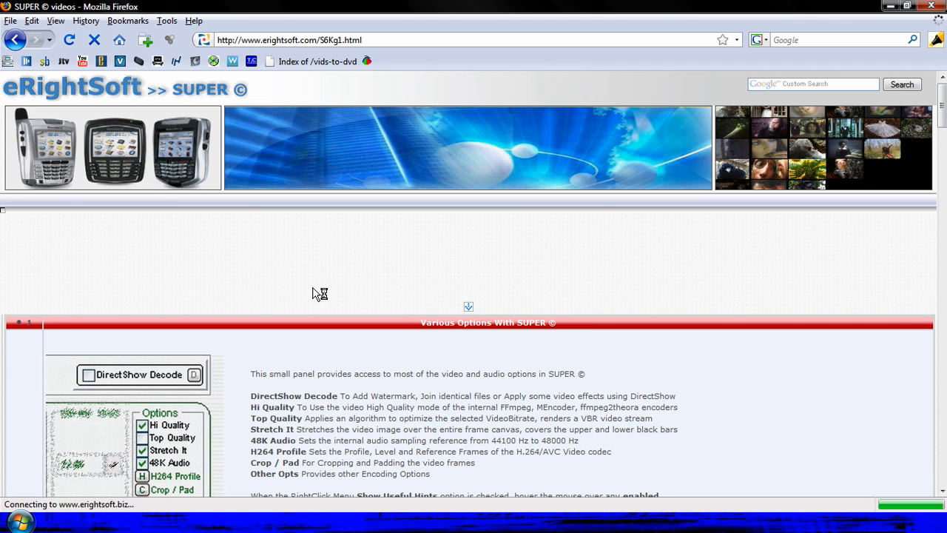
Start the SUPER © setup file download and choose Save File in the prompt.
{"action": "scroll", "scroll_direction": "down", "scroll_amount": 3}
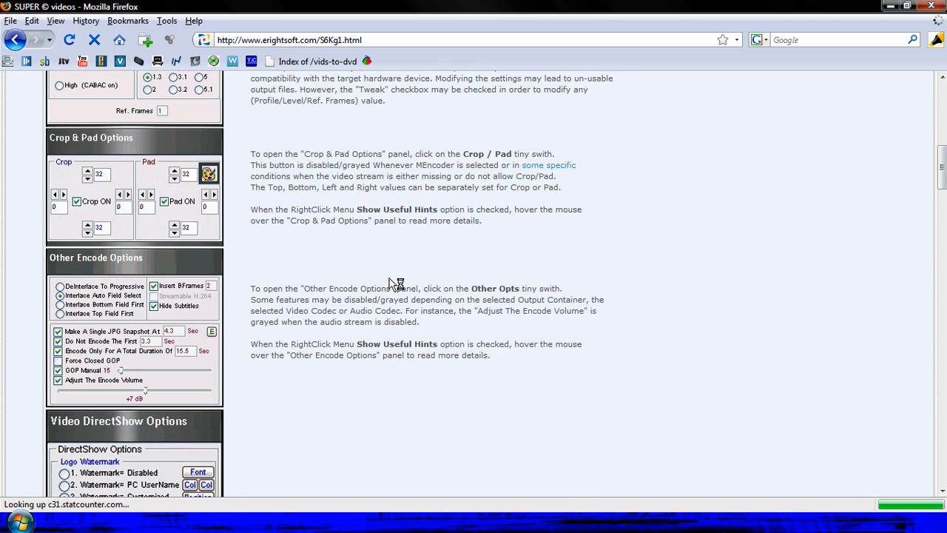
{"action": "scroll", "scroll_direction": "down", "scroll_amount": 3}
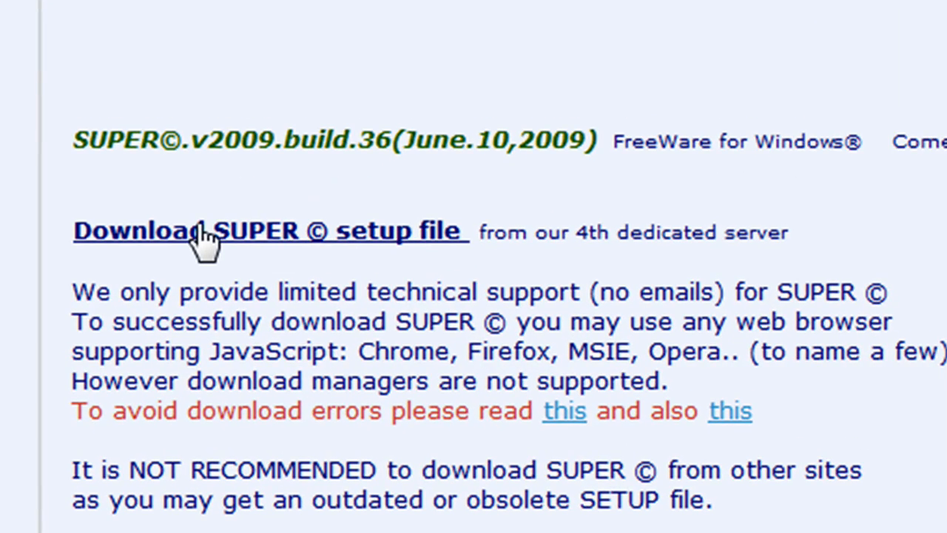
{"action": "left_click", "coordinate": [208, 231]}
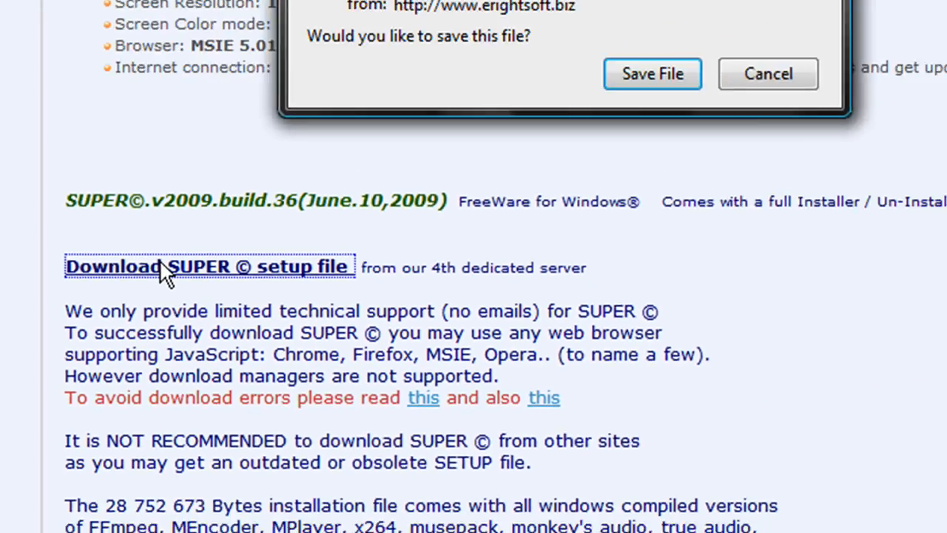
{"action": "left_click", "coordinate": [766, 74]}
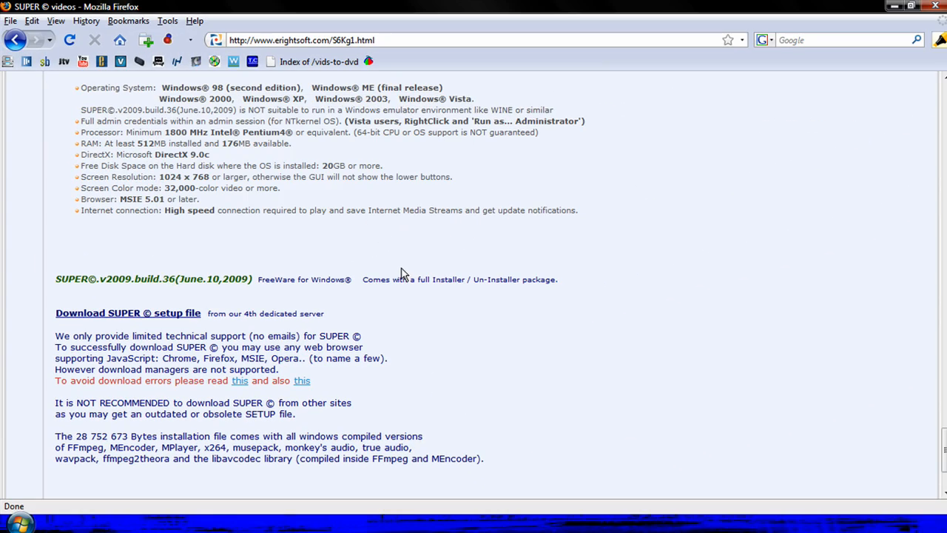
{"action": "left_click", "coordinate": [128, 312]}
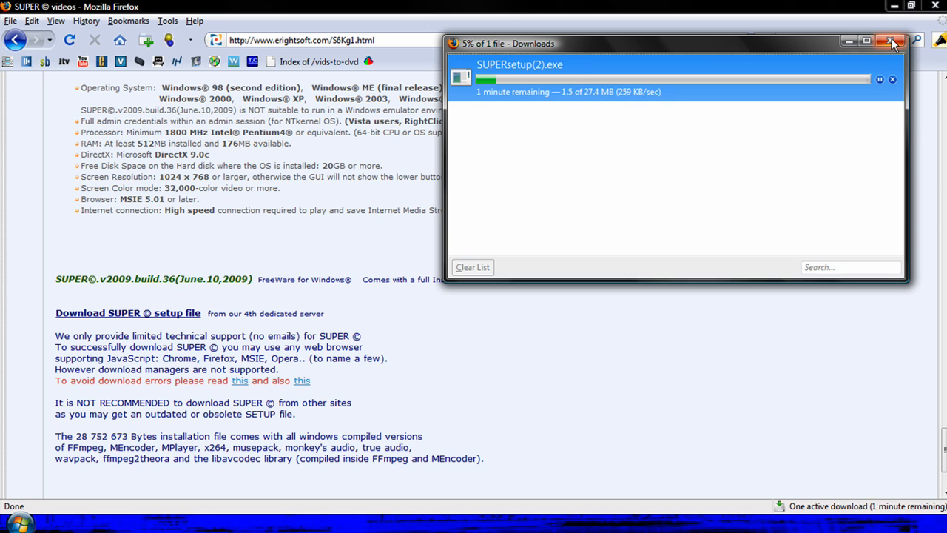
{"action": "left_click", "coordinate": [893, 41]}
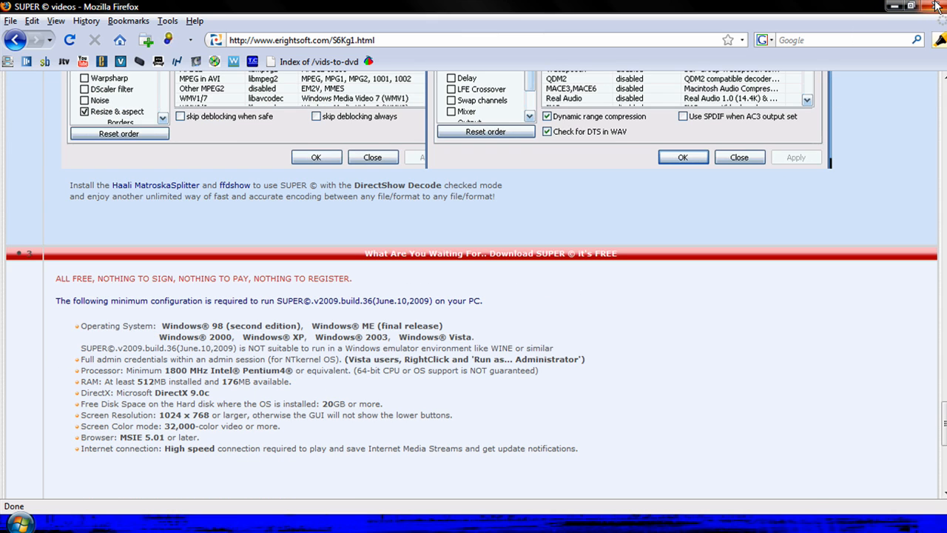
{"action": "left_click", "coordinate": [935, 6]}
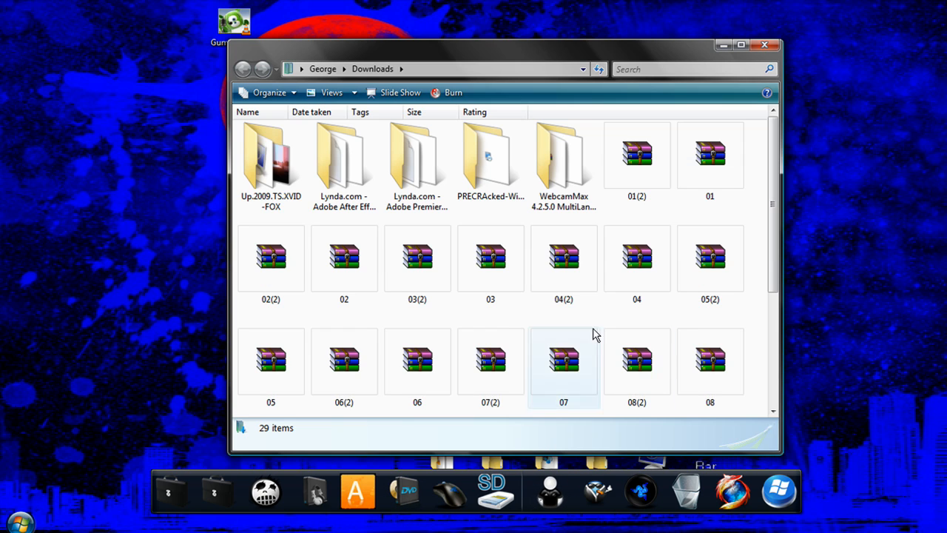
Move SUPERsetup from Downloads onto the desktop and close the Downloads window.
{"action": "scroll", "scroll_direction": "down", "scroll_amount": 3}
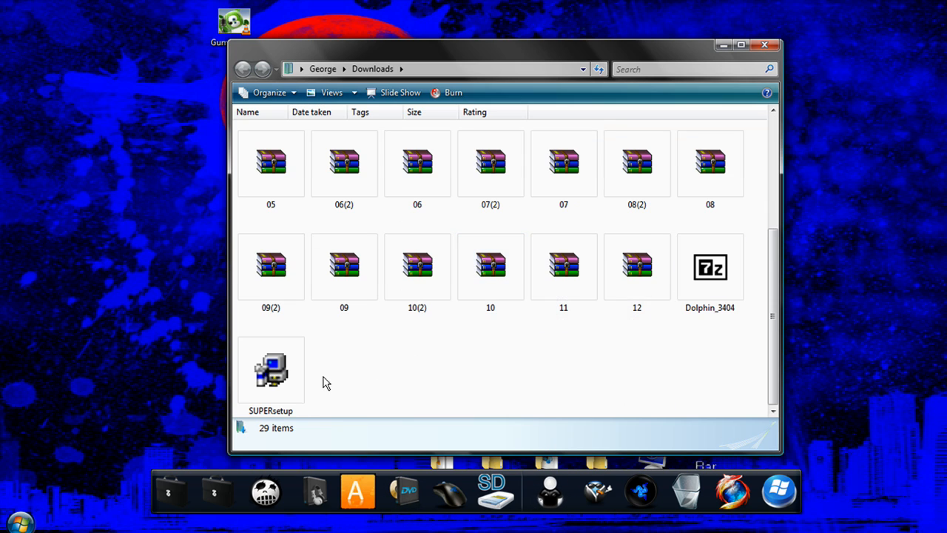
{"action": "left_click", "coordinate": [269, 370]}
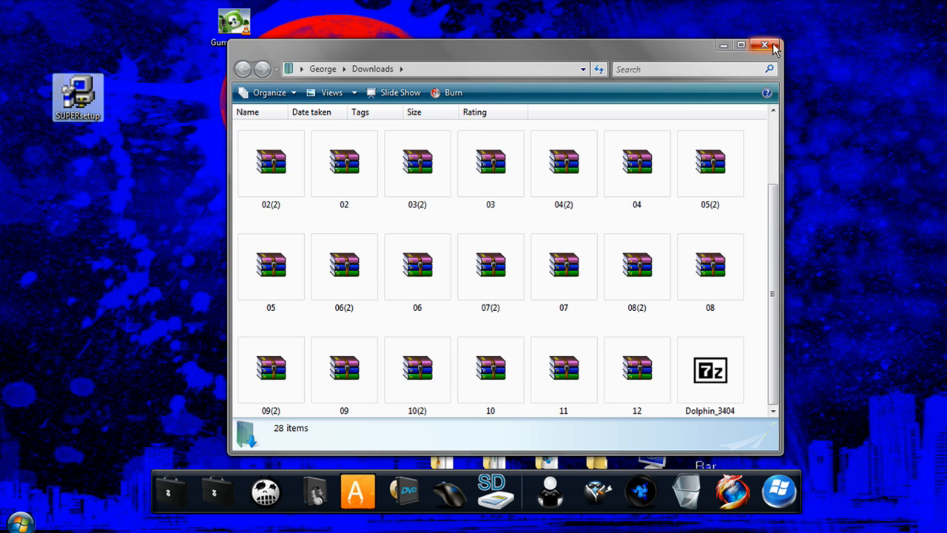
{"action": "left_click", "coordinate": [767, 45]}
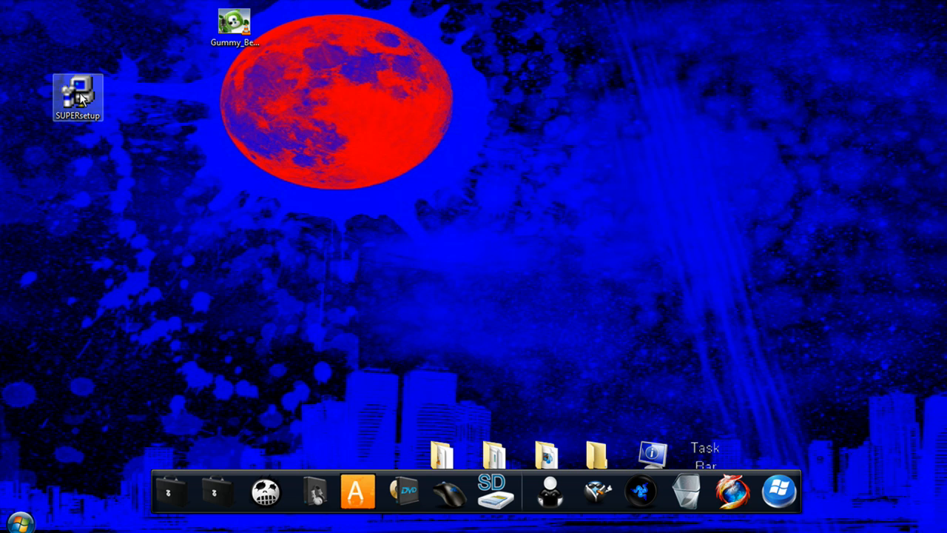
Run SUPERsetup from the desktop in English through to Finish so SUPER © starts loading.
{"action": "double_click", "coordinate": [77, 97]}
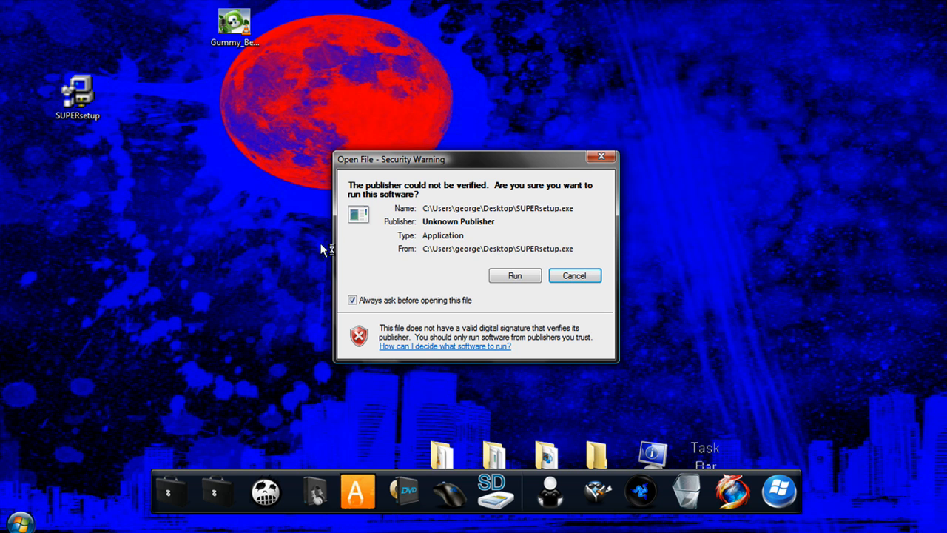
{"action": "left_click", "coordinate": [515, 275]}
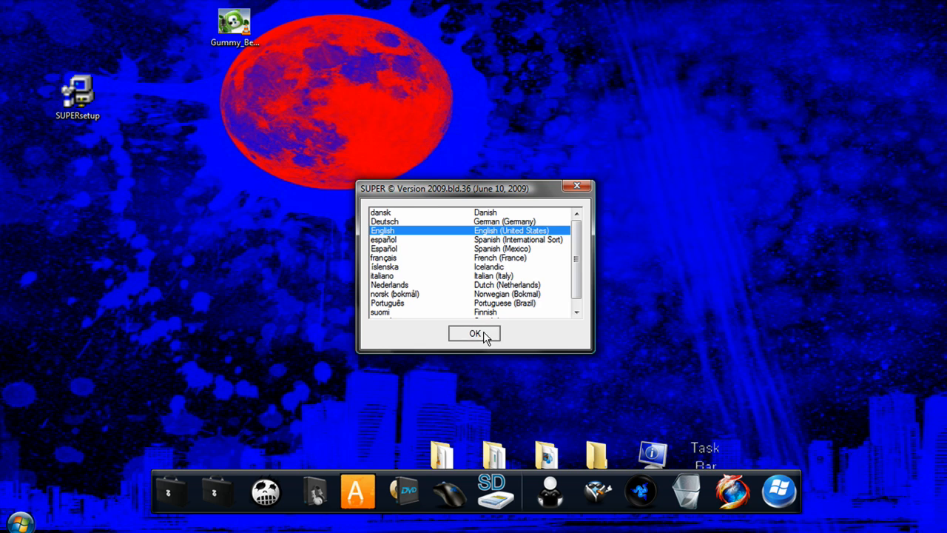
{"action": "left_click", "coordinate": [474, 333]}
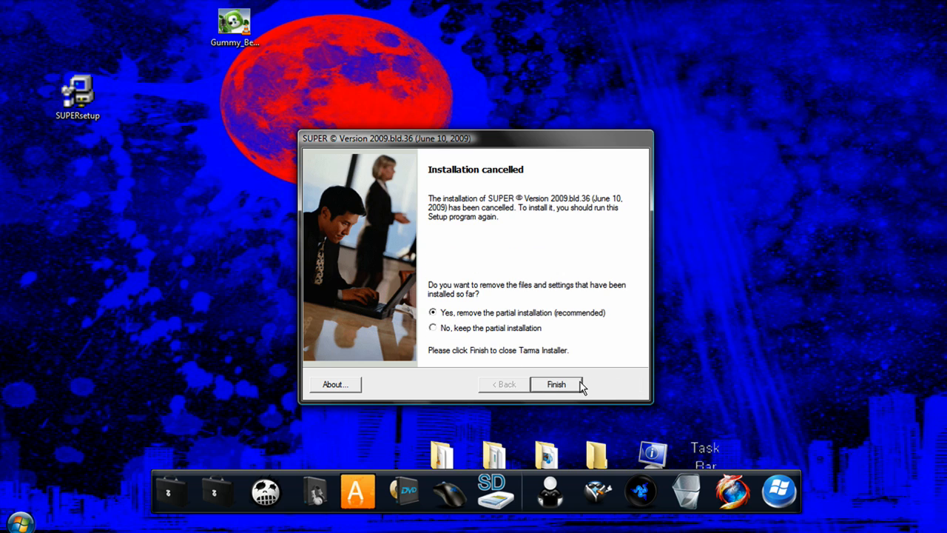
{"action": "mouse_move", "coordinate": [555, 389]}
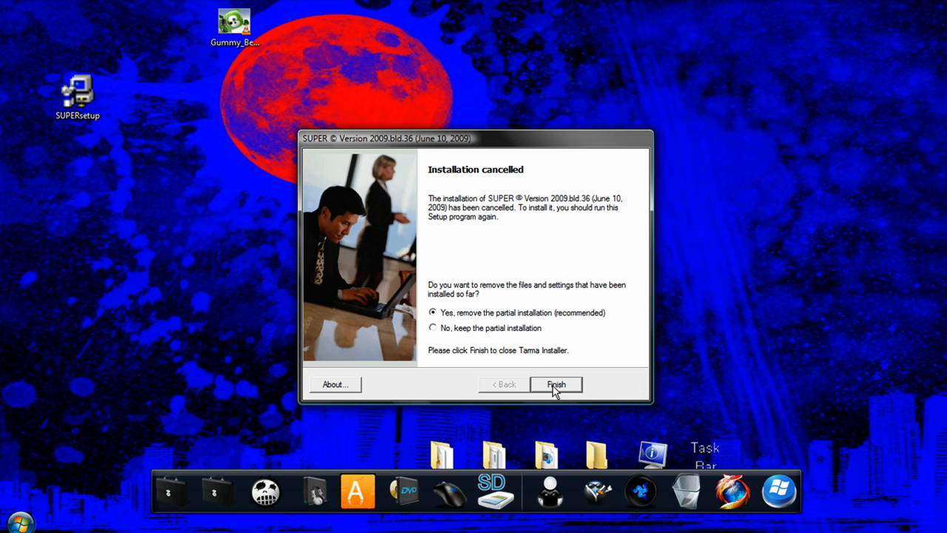
{"action": "left_click", "coordinate": [557, 385]}
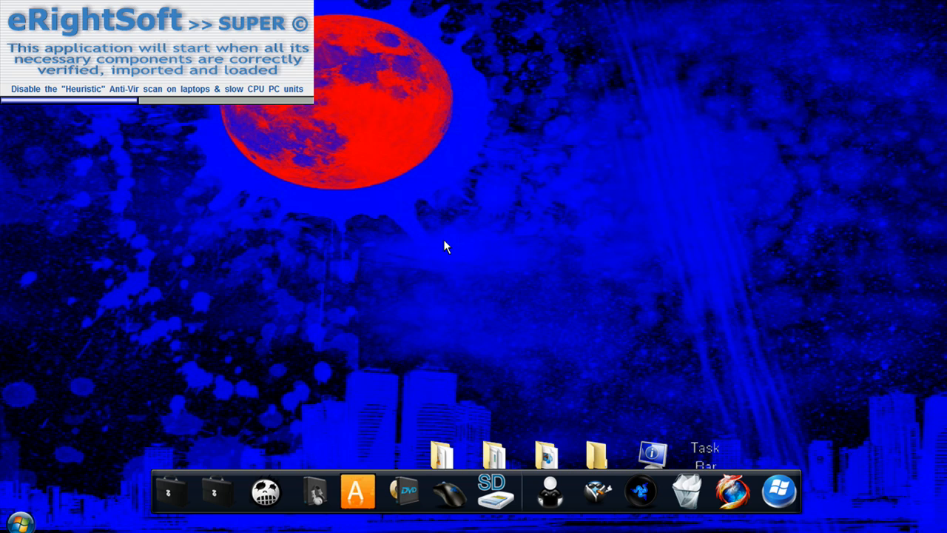
{"action": "mouse_move", "coordinate": [538, 245]}
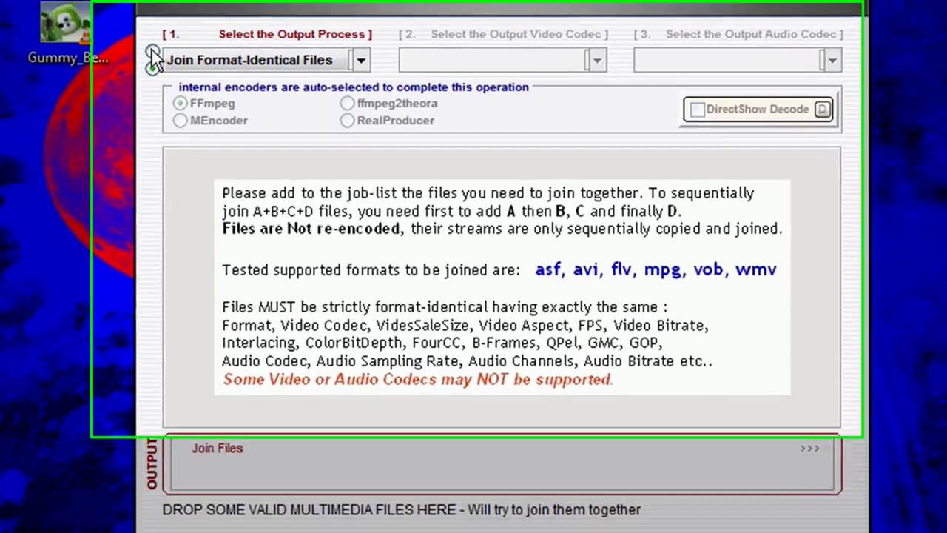
Switch SUPER © from joining identical files to converting to an output container.
{"action": "left_click", "coordinate": [154, 59]}
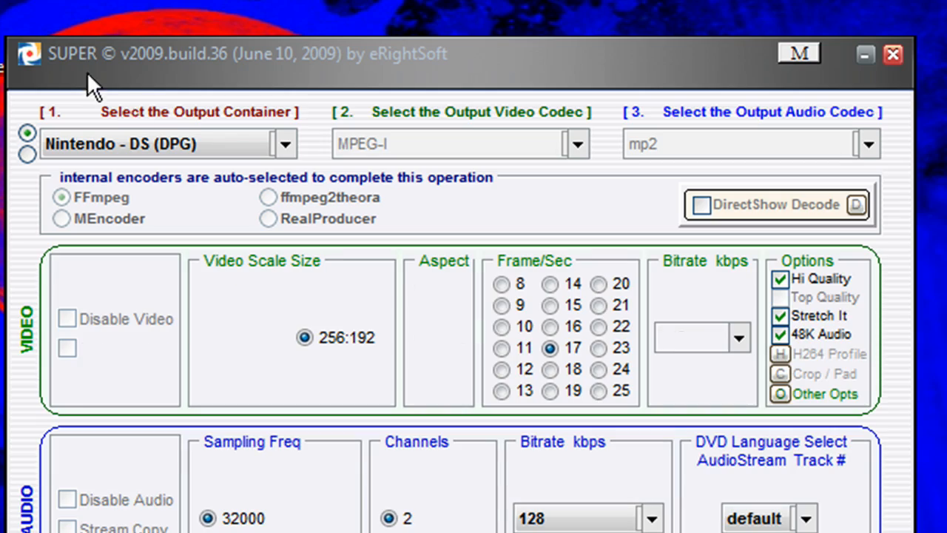
{"action": "left_click", "coordinate": [284, 143]}
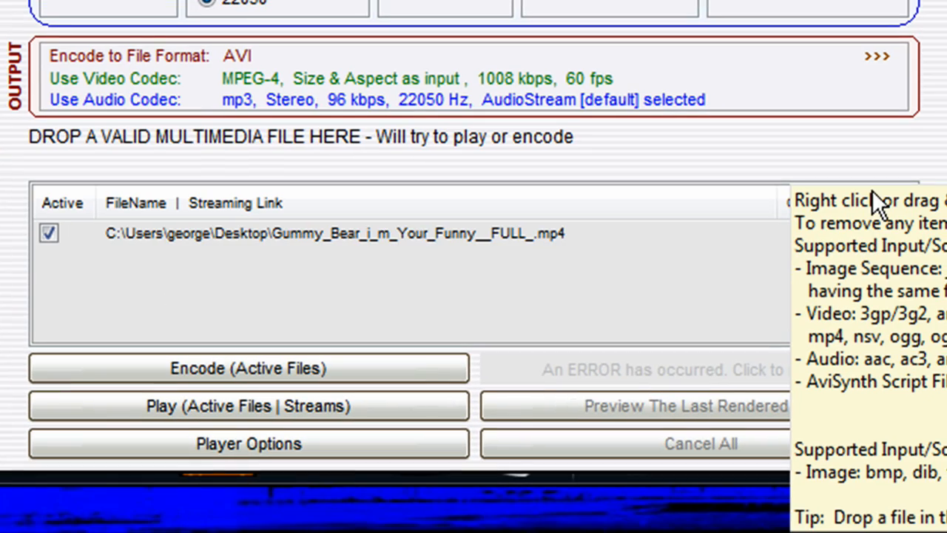
{"action": "mouse_move", "coordinate": [329, 249]}
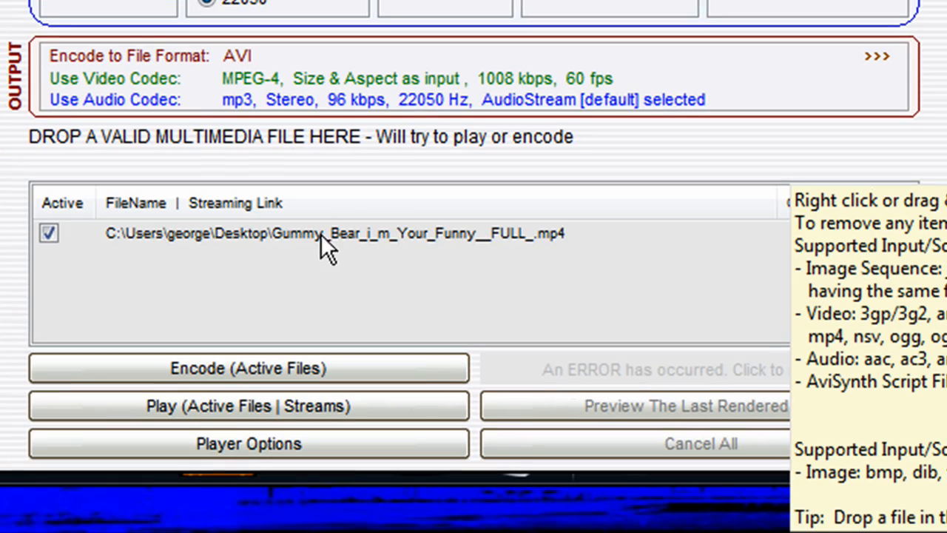
Queue the Gummy Bear mp4 from the desktop as the active file to encode.
{"action": "right_click", "coordinate": [326, 234]}
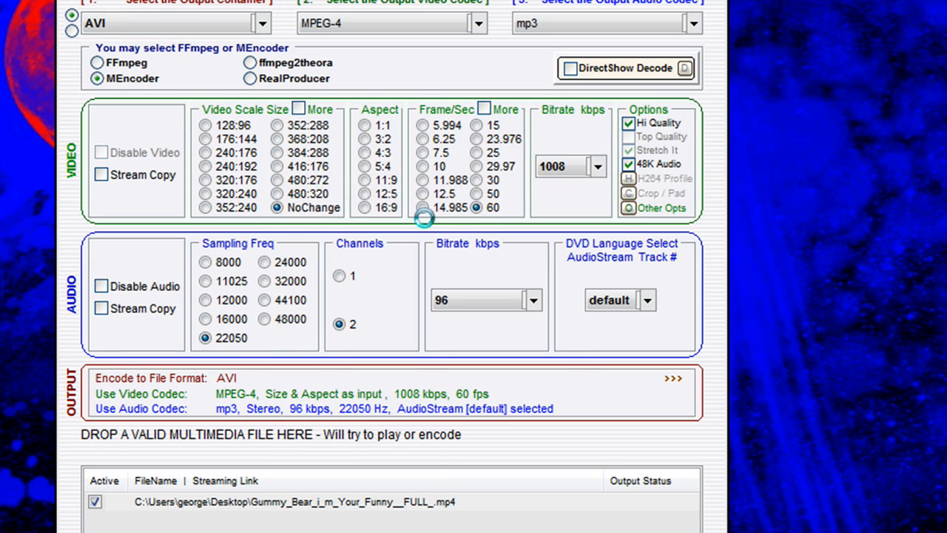
{"action": "left_click", "coordinate": [672, 379]}
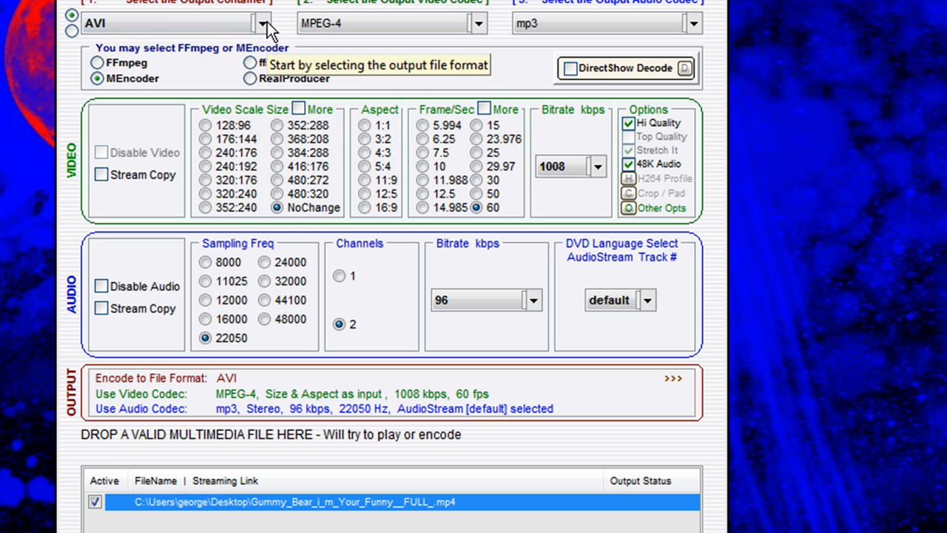
Choose Nintendo - DS (DPG) as the output container, giving MPEG-I video and mp2 audio.
{"action": "left_click", "coordinate": [263, 24]}
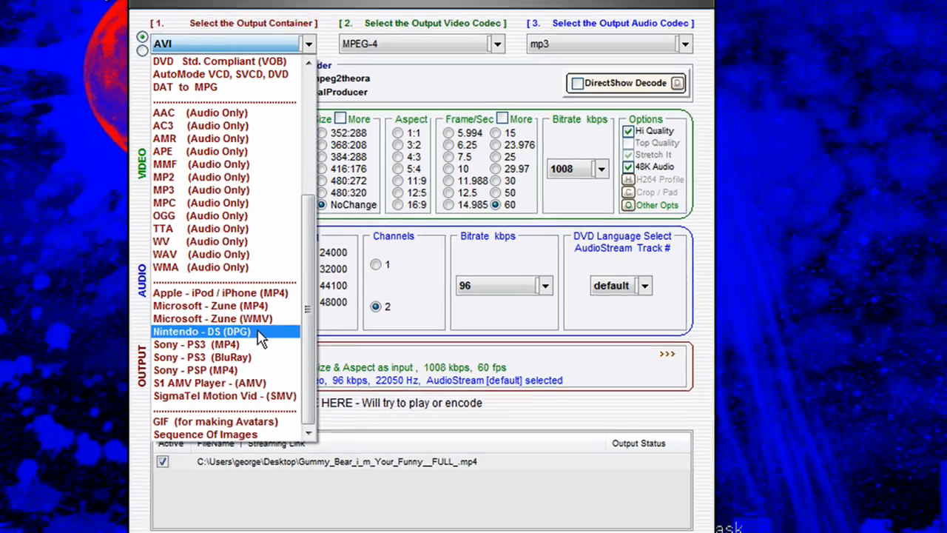
{"action": "left_click", "coordinate": [201, 332]}
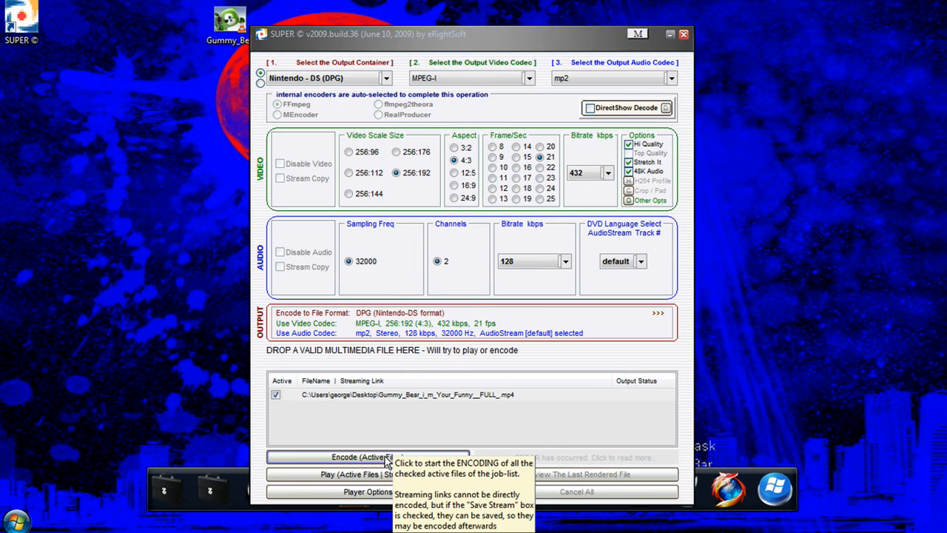
{"action": "mouse_move", "coordinate": [337, 464]}
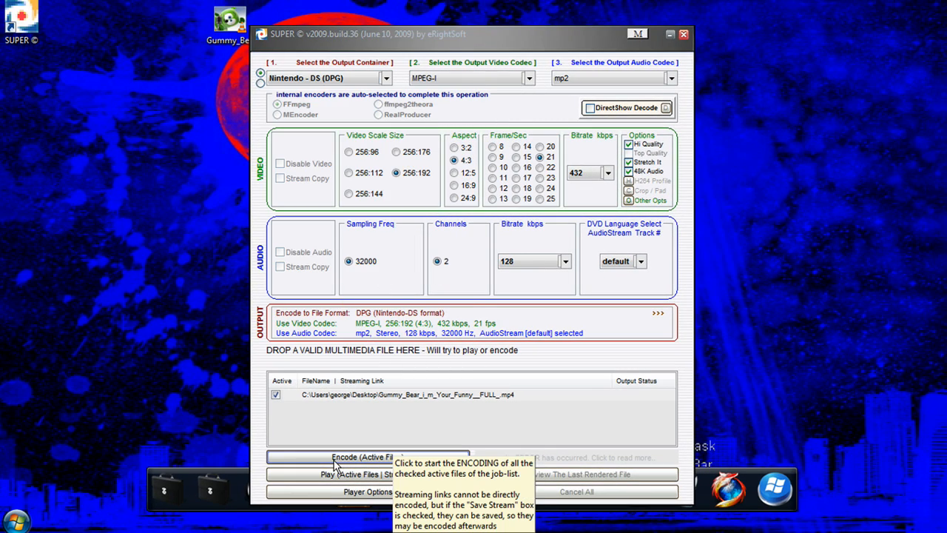
Encode the active Gummy Bear file to DPG and dismiss the notice so encoding continues.
{"action": "left_click", "coordinate": [370, 455]}
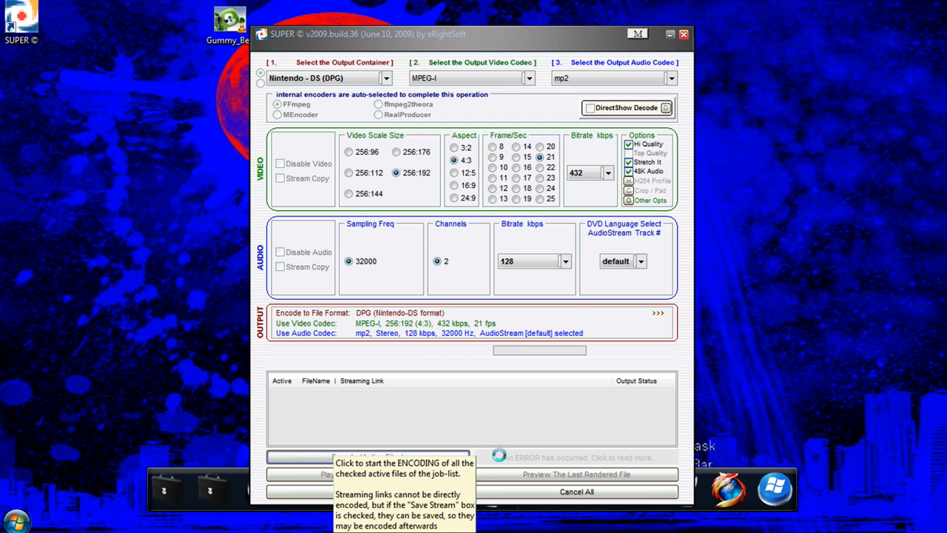
{"action": "left_click", "coordinate": [367, 456]}
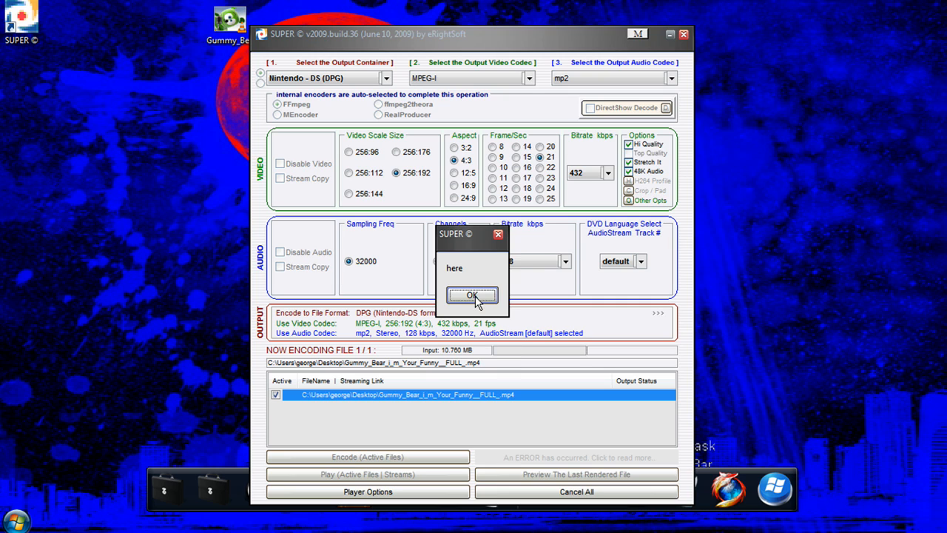
{"action": "left_click", "coordinate": [472, 296]}
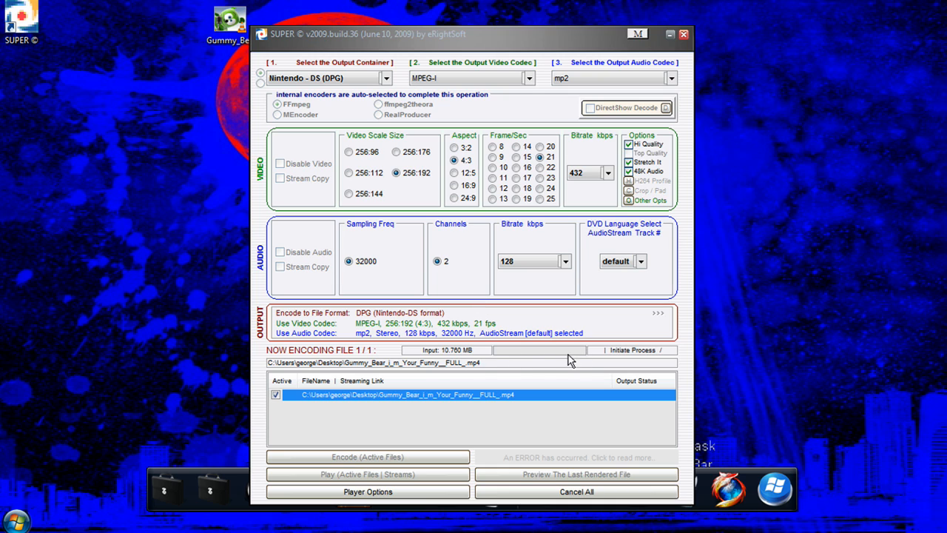
{"action": "mouse_move", "coordinate": [512, 367]}
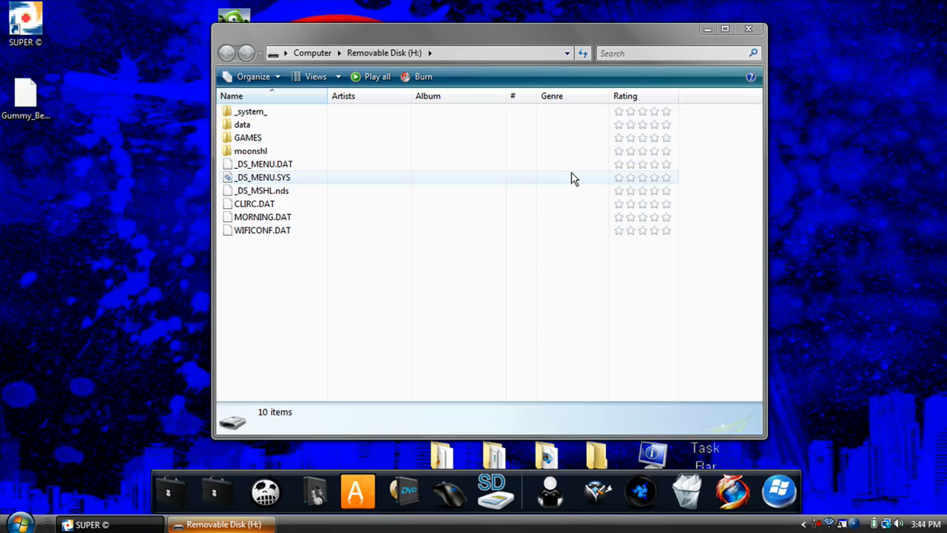
{"action": "mouse_move", "coordinate": [327, 269]}
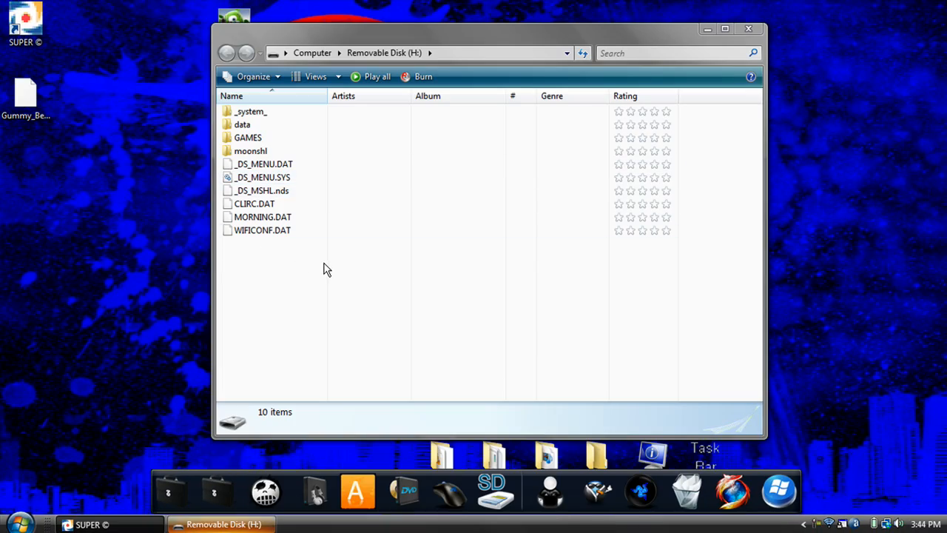
Place the Gummy Bear DPG in the SD card's _system_/Movies folder and close the window.
{"action": "left_click", "coordinate": [726, 28]}
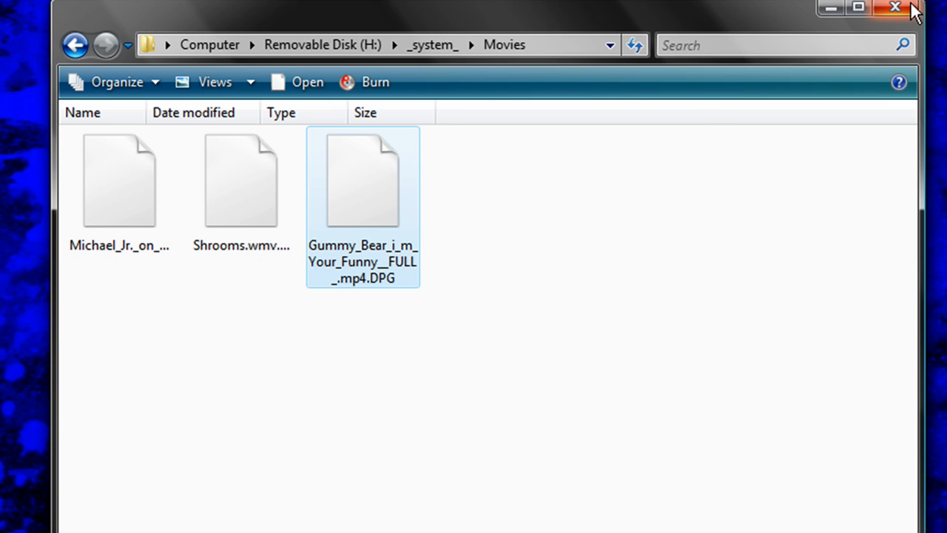
{"action": "left_click", "coordinate": [858, 7]}
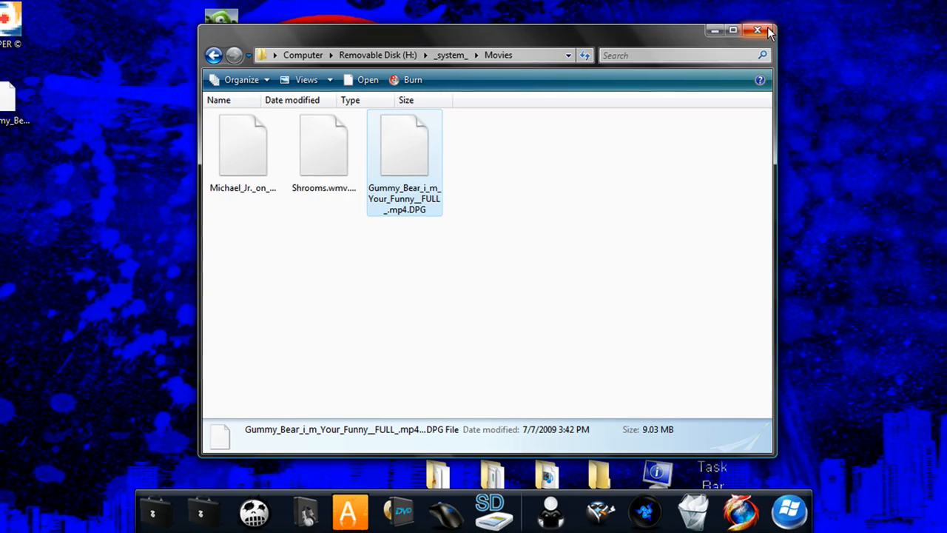